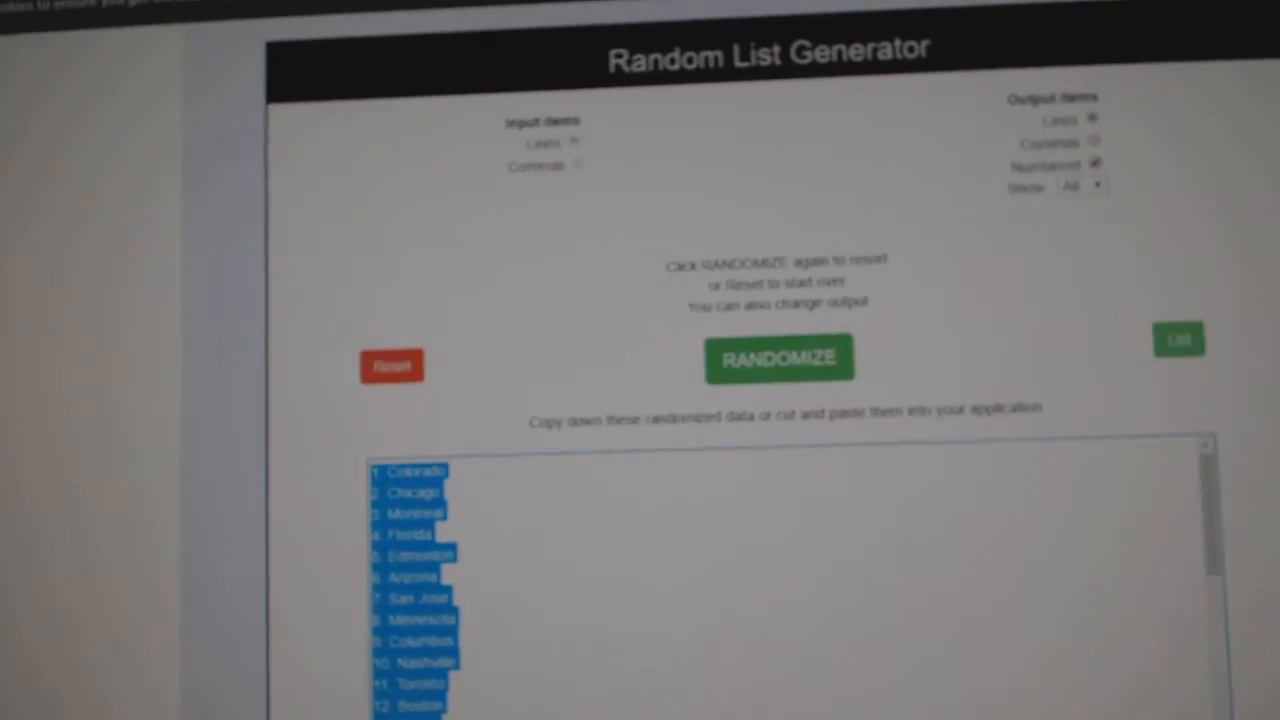
- Scroll to the output box showing randomized participant names with spot numbers
{"action": "scroll", "scroll_direction": "down", "scroll_amount": 3}
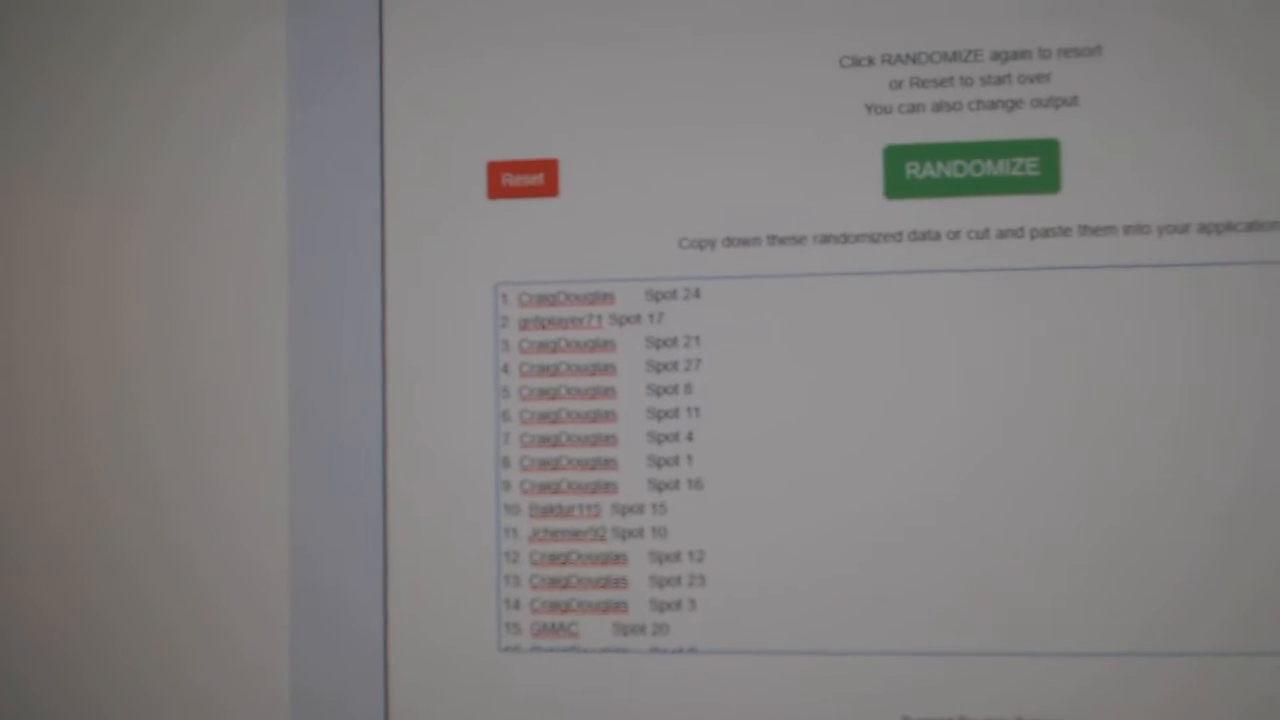
- Select the entire randomized hockey team list (30 teams) for copying
{"action": "left_click", "coordinate": [968, 166]}
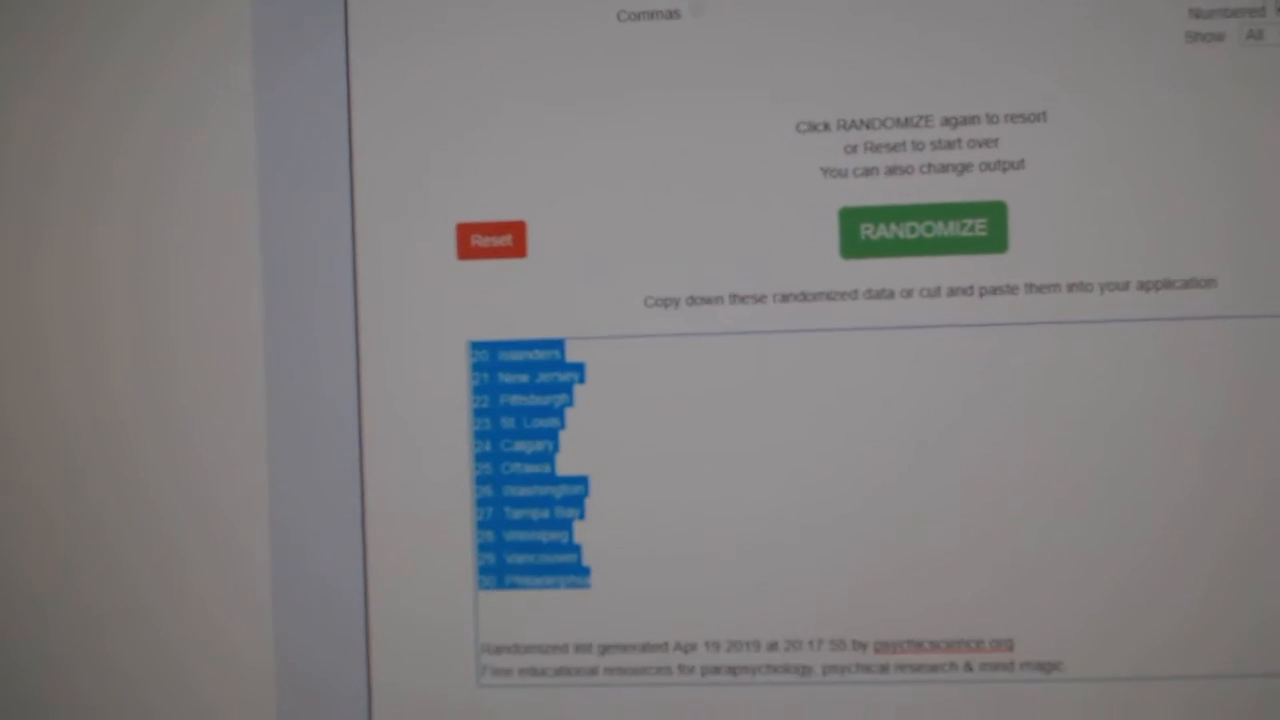
- Generate a new random team order with RANDOMIZE and select the output
{"action": "left_click", "coordinate": [920, 228]}
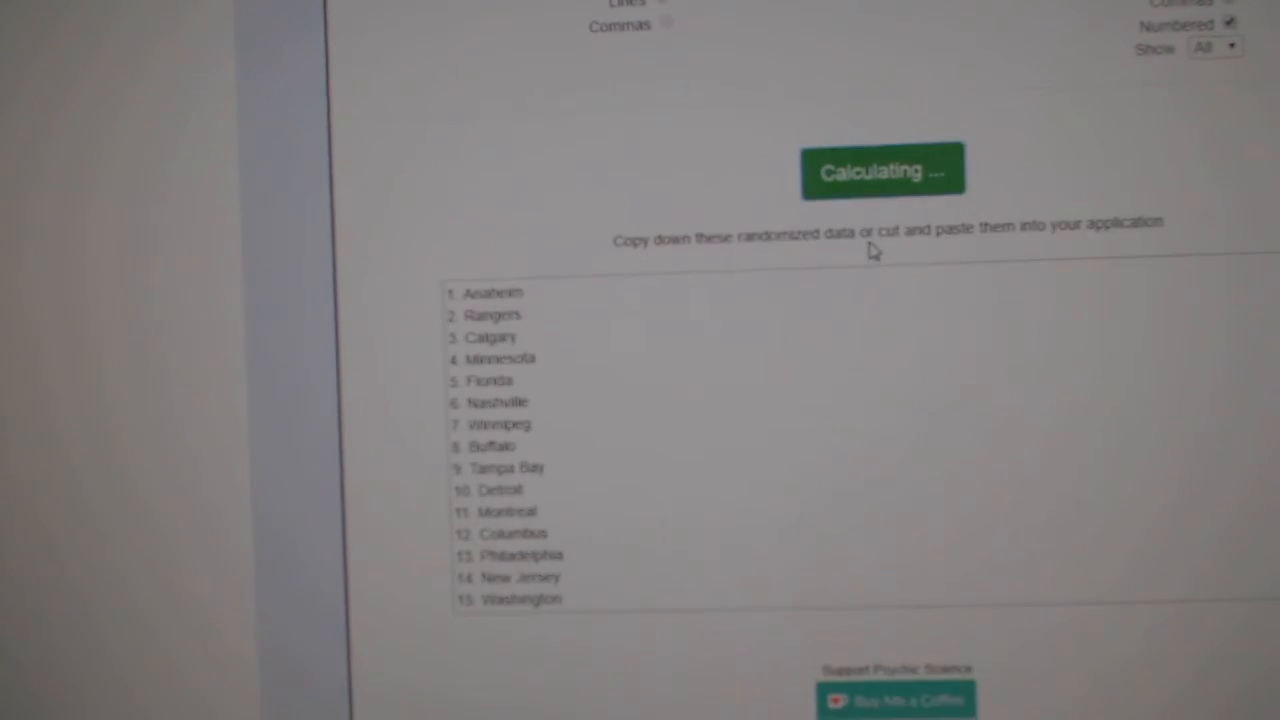
{"action": "left_click", "coordinate": [882, 170]}
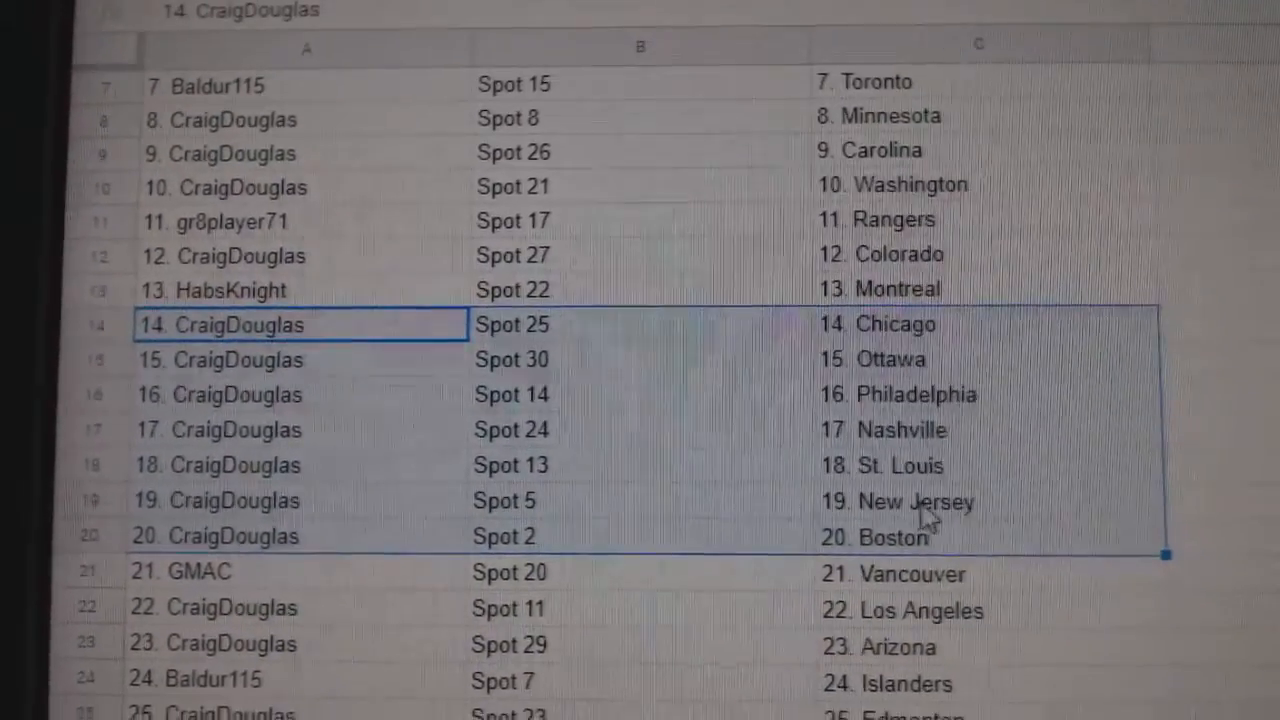
- Review all thirty rows pairing participants, spots and teams in columns A–C
{"action": "scroll", "scroll_direction": "down", "scroll_amount": 3}
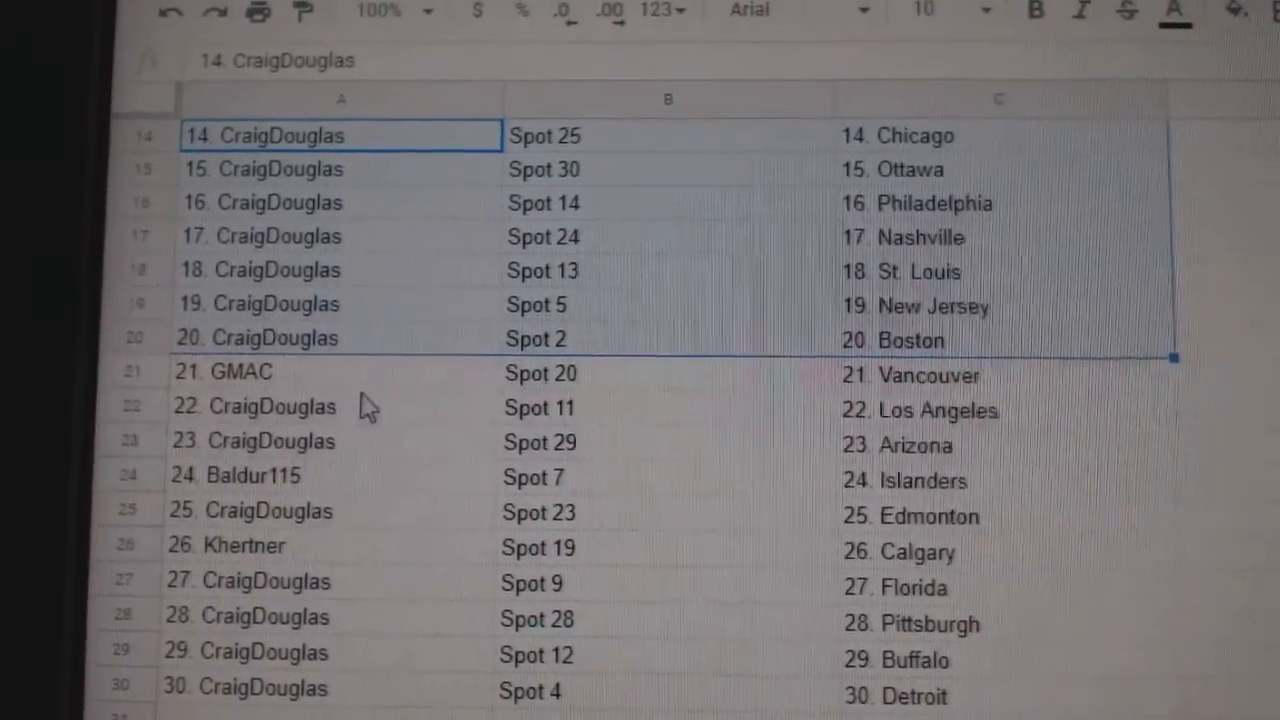